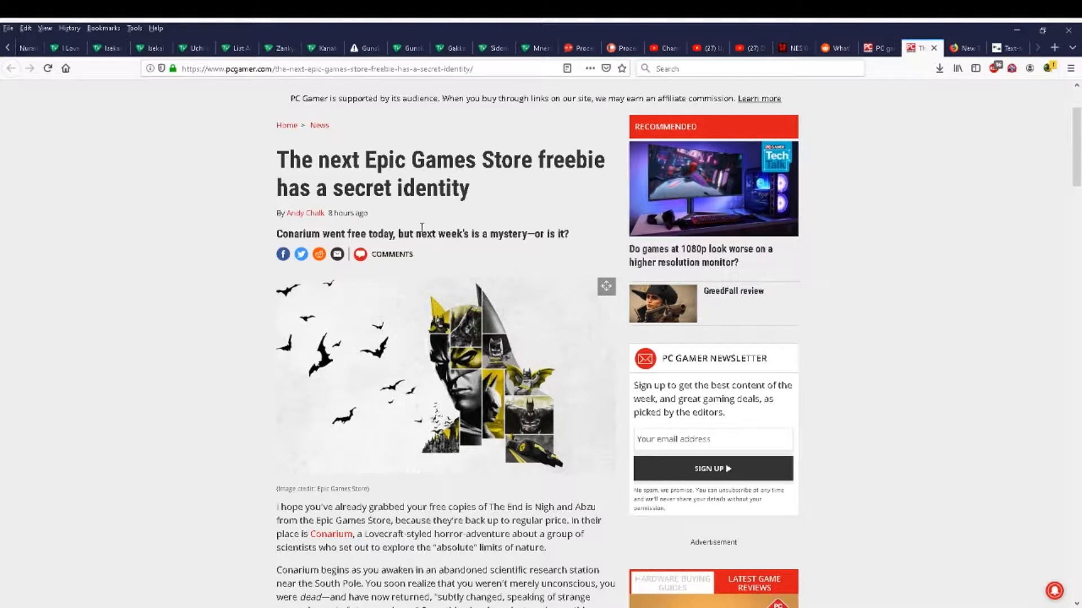
{"action": "mouse_move", "coordinate": [498, 256]}
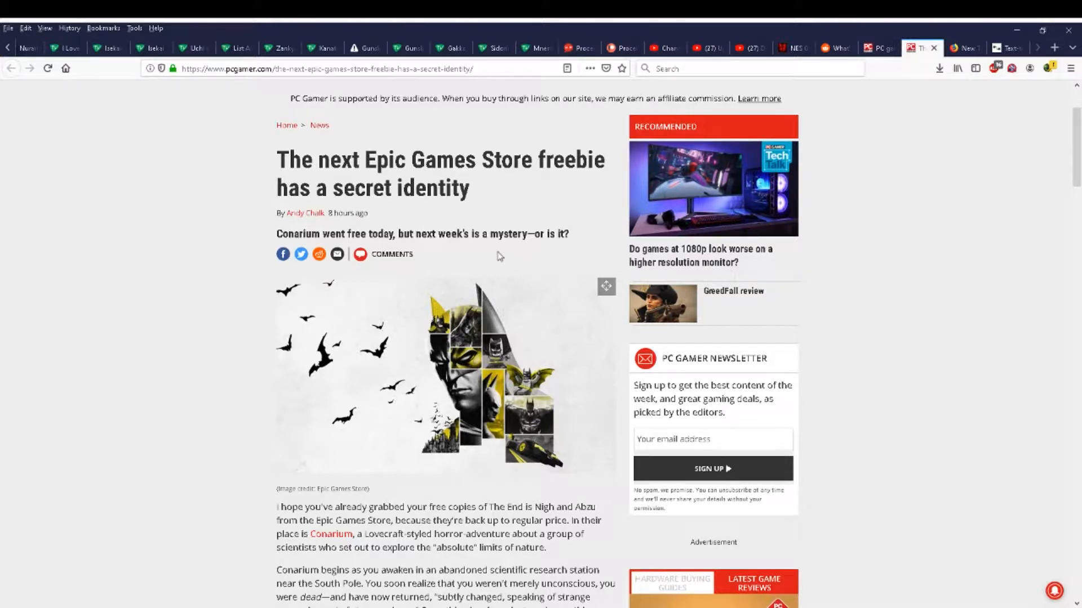
{"action": "mouse_move", "coordinate": [306, 234]}
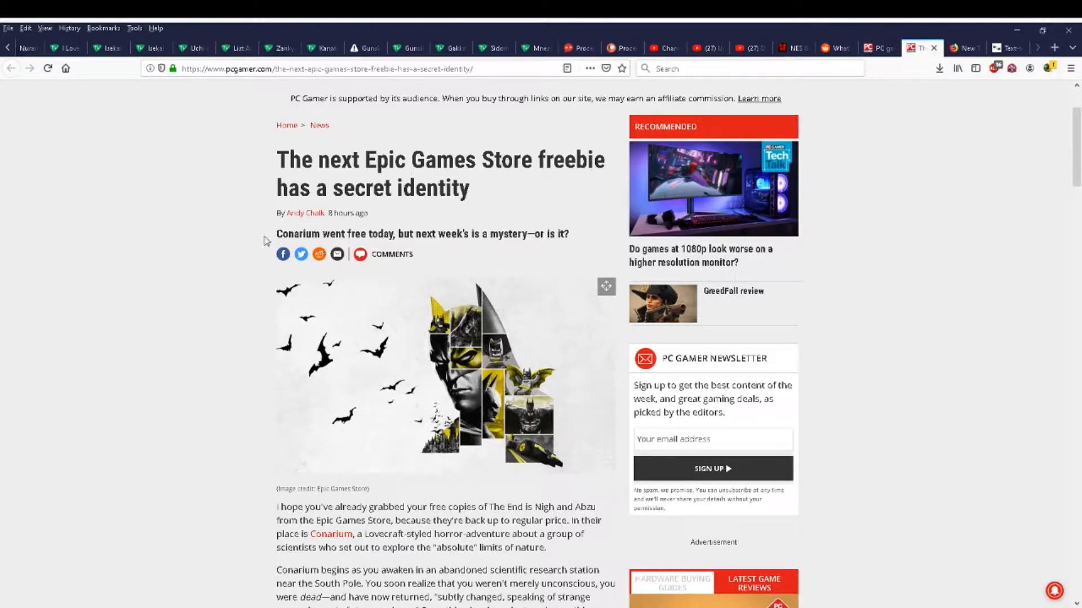
- Scroll down past the Batman image to the article's first body paragraphs
{"action": "scroll", "scroll_direction": "down", "scroll_amount": 3}
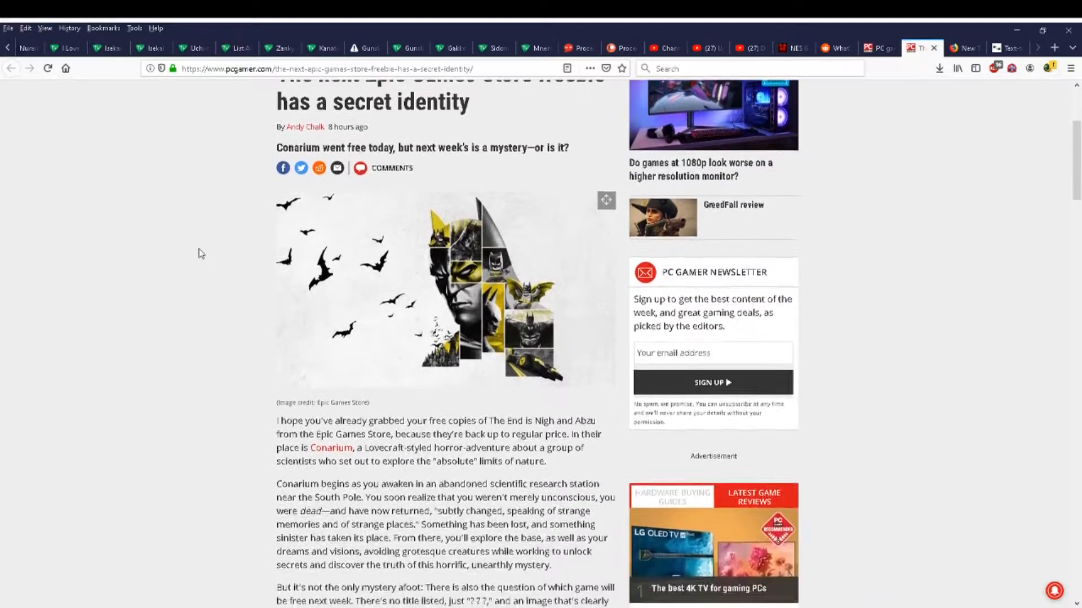
{"action": "scroll", "scroll_direction": "down", "scroll_amount": 3}
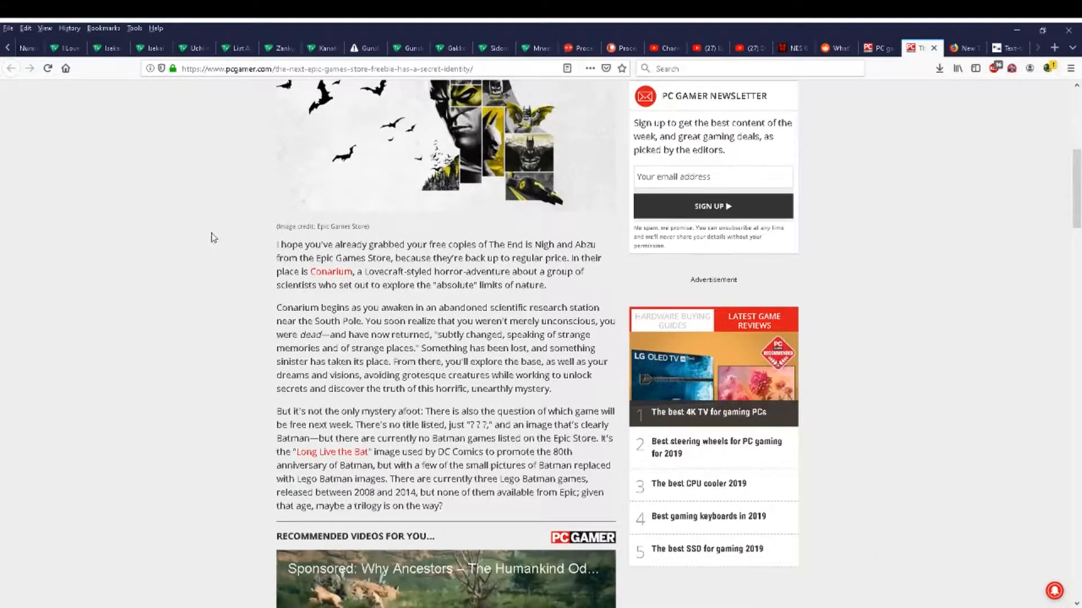
{"action": "mouse_move", "coordinate": [346, 248]}
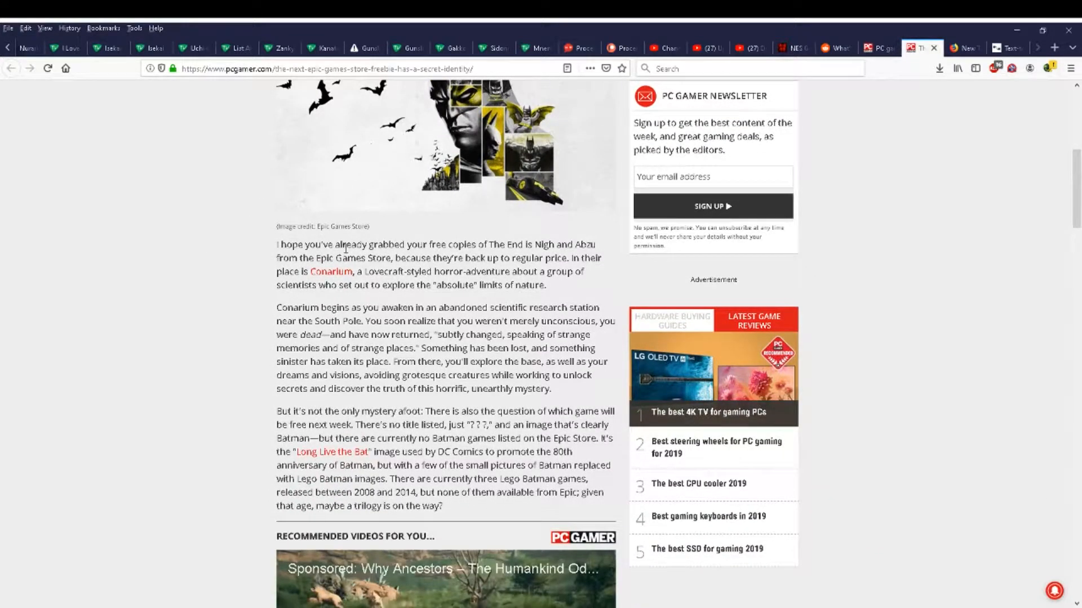
{"action": "mouse_move", "coordinate": [624, 284]}
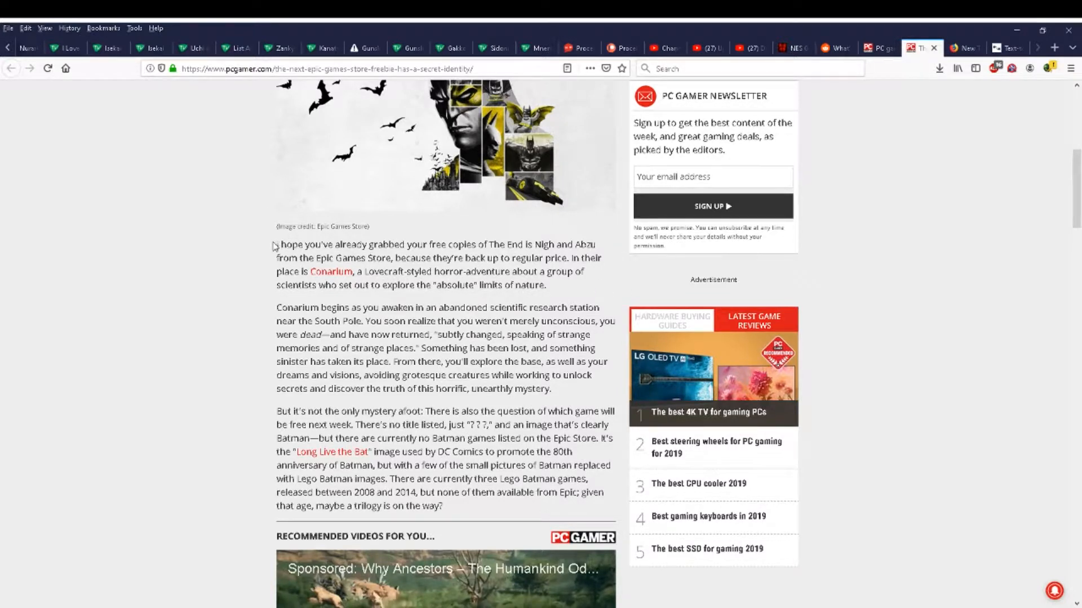
- Select the first paragraph from its opening words through 'The End' to its last line, then deselect
{"action": "double_click", "coordinate": [285, 245]}
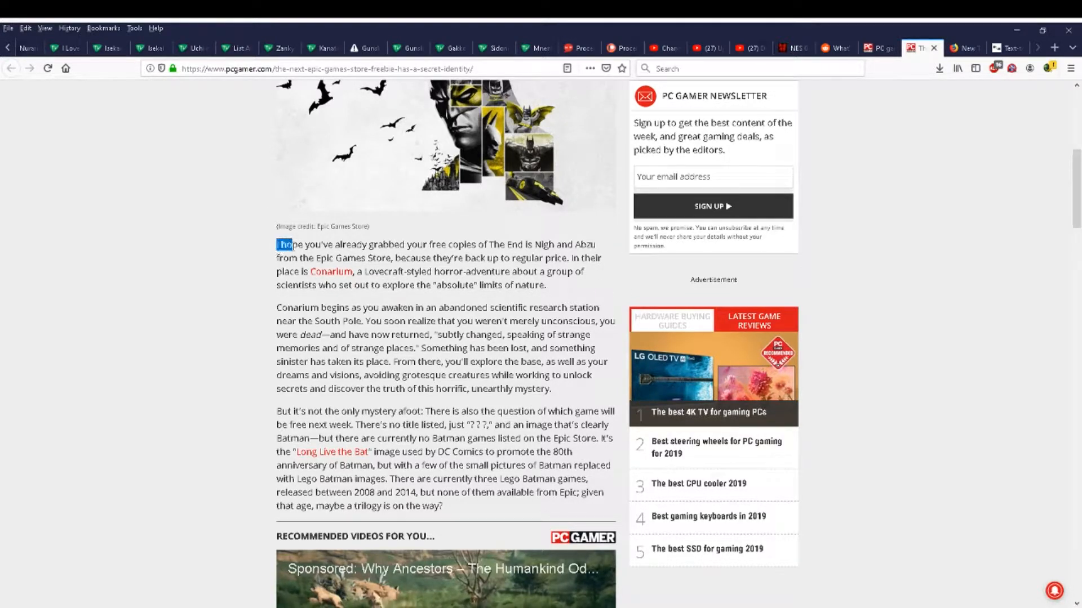
{"action": "left_click_drag", "start_coordinate": [278, 244], "coordinate": [406, 245]}
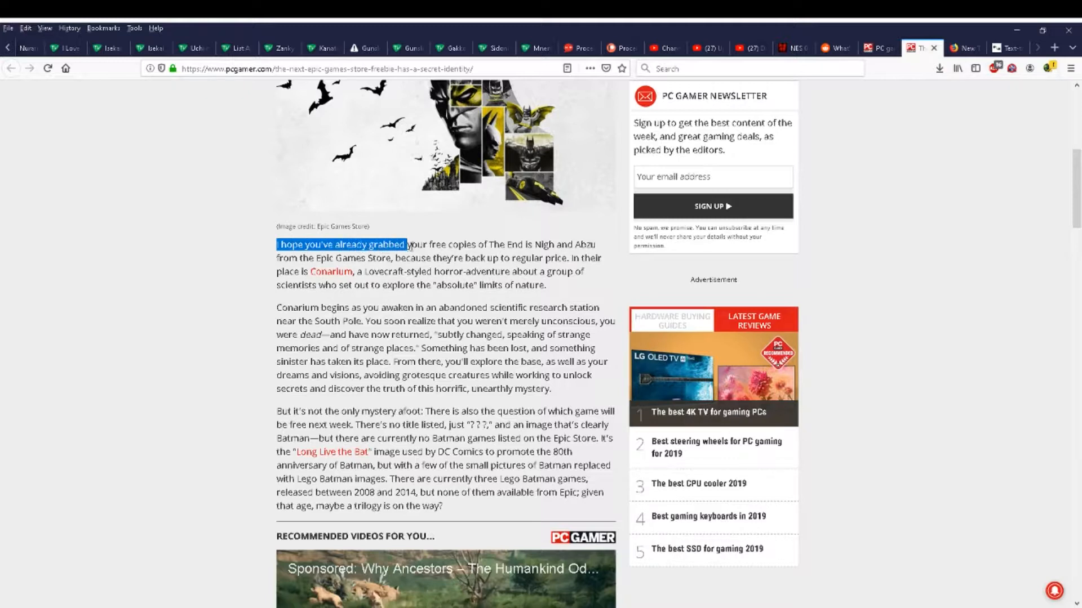
{"action": "left_click_drag", "start_coordinate": [407, 244], "coordinate": [524, 244]}
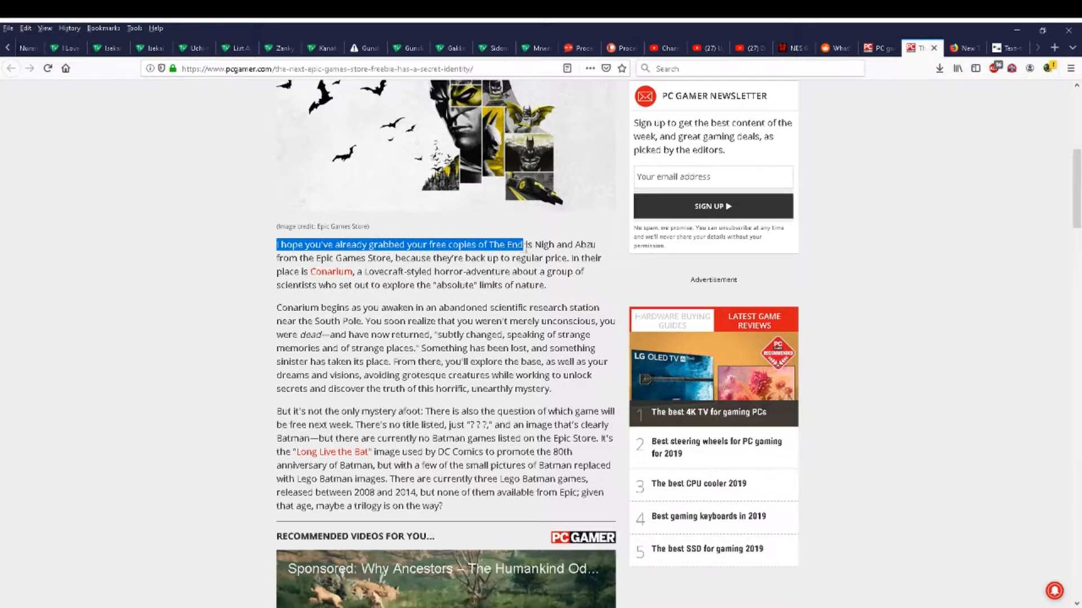
{"action": "left_click_drag", "start_coordinate": [524, 244], "coordinate": [335, 257]}
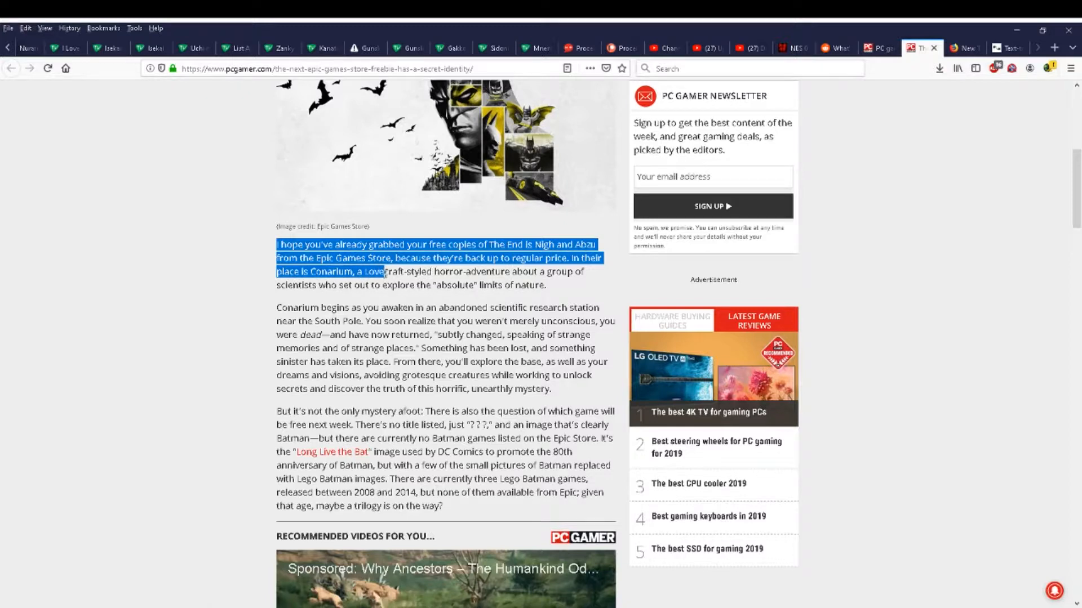
{"action": "left_click_drag", "start_coordinate": [384, 272], "coordinate": [542, 271]}
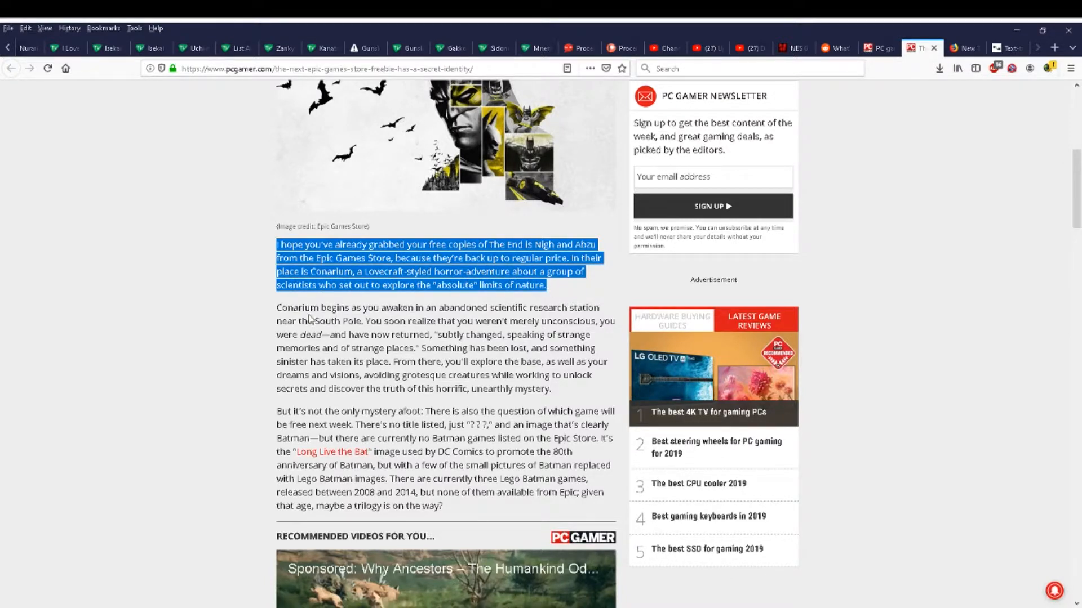
{"action": "left_click", "coordinate": [308, 318]}
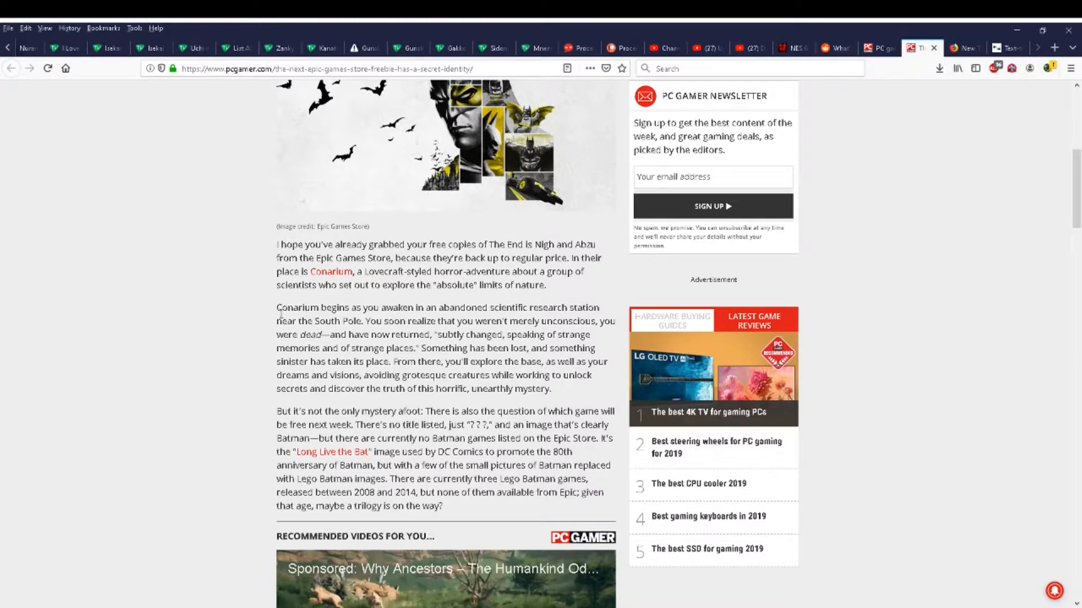
- Select the second paragraph about the abandoned South Pole station through 'has been lost' to its end
{"action": "left_click_drag", "start_coordinate": [276, 306], "coordinate": [595, 307]}
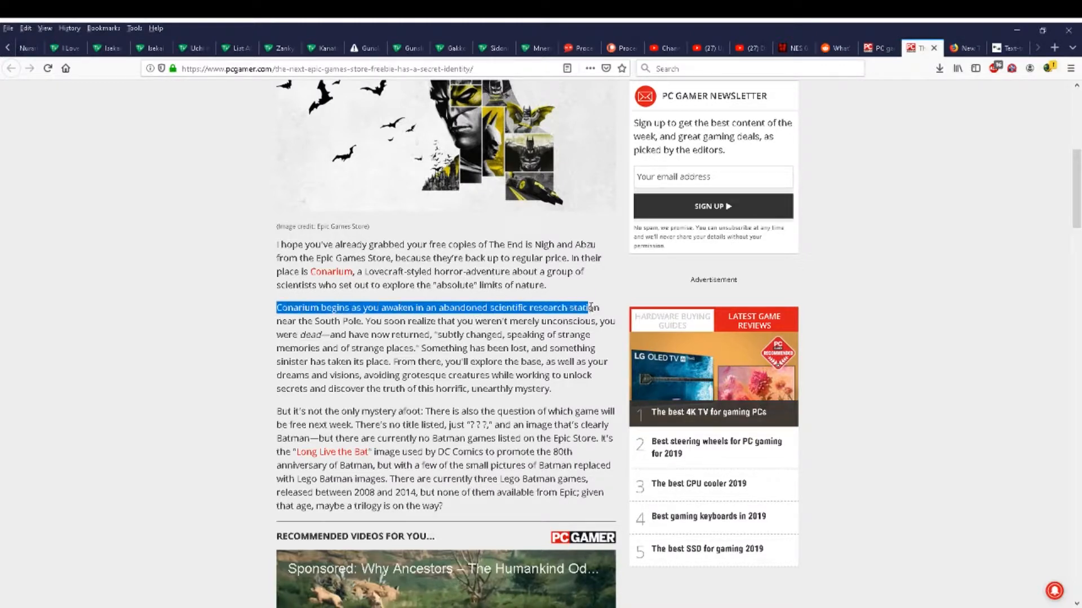
{"action": "left_click_drag", "start_coordinate": [592, 308], "coordinate": [353, 321]}
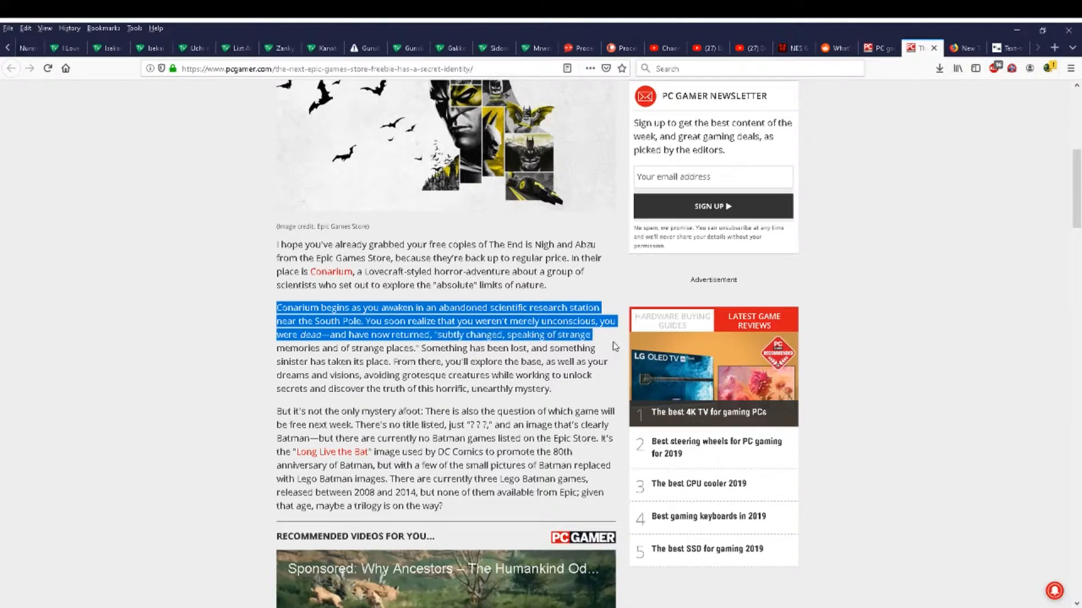
{"action": "left_click_drag", "start_coordinate": [591, 335], "coordinate": [550, 349]}
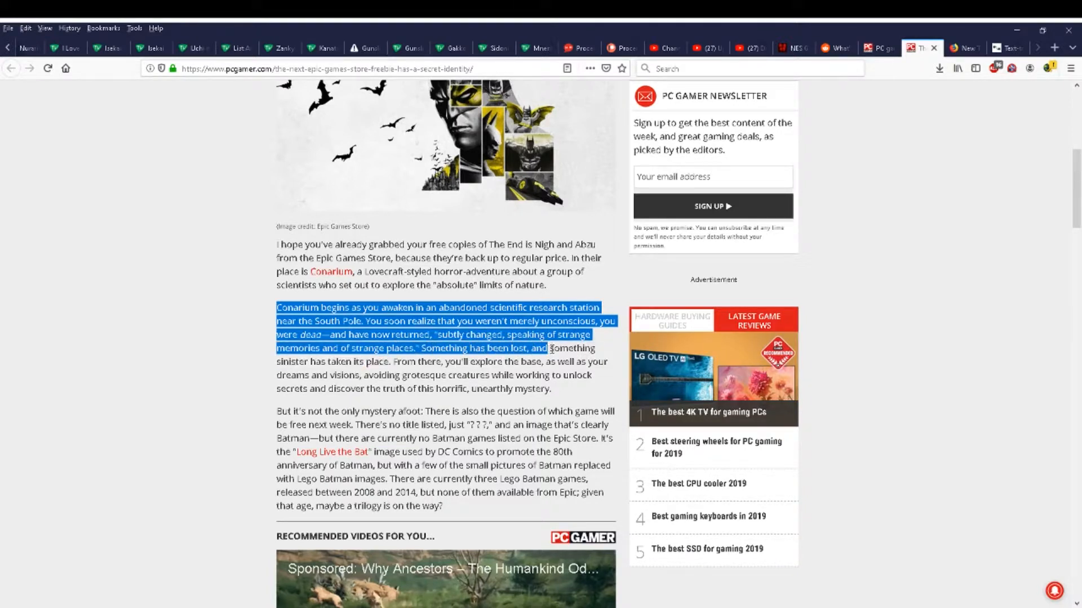
{"action": "left_click_drag", "start_coordinate": [550, 348], "coordinate": [458, 361]}
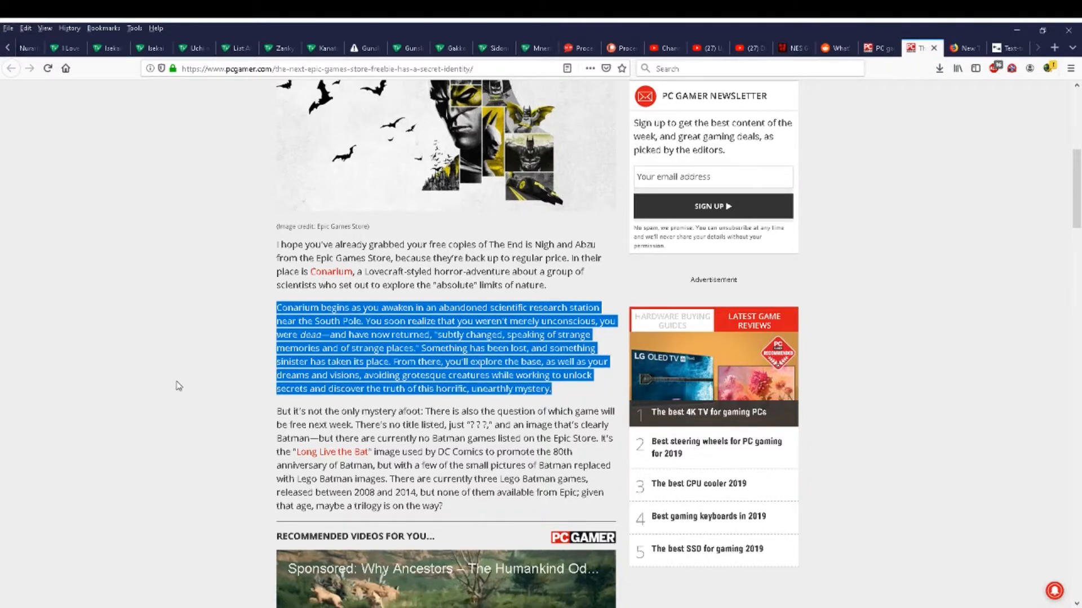
- Scroll down to the Batman freebie paragraph and the recommended video
{"action": "scroll", "scroll_direction": "down", "scroll_amount": 3}
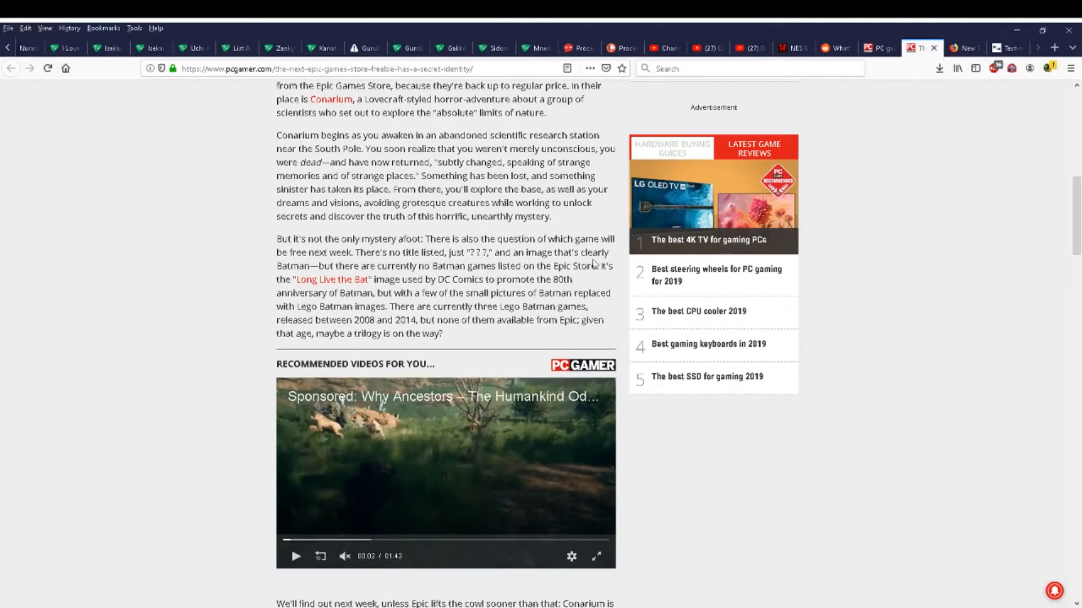
{"action": "mouse_move", "coordinate": [428, 267]}
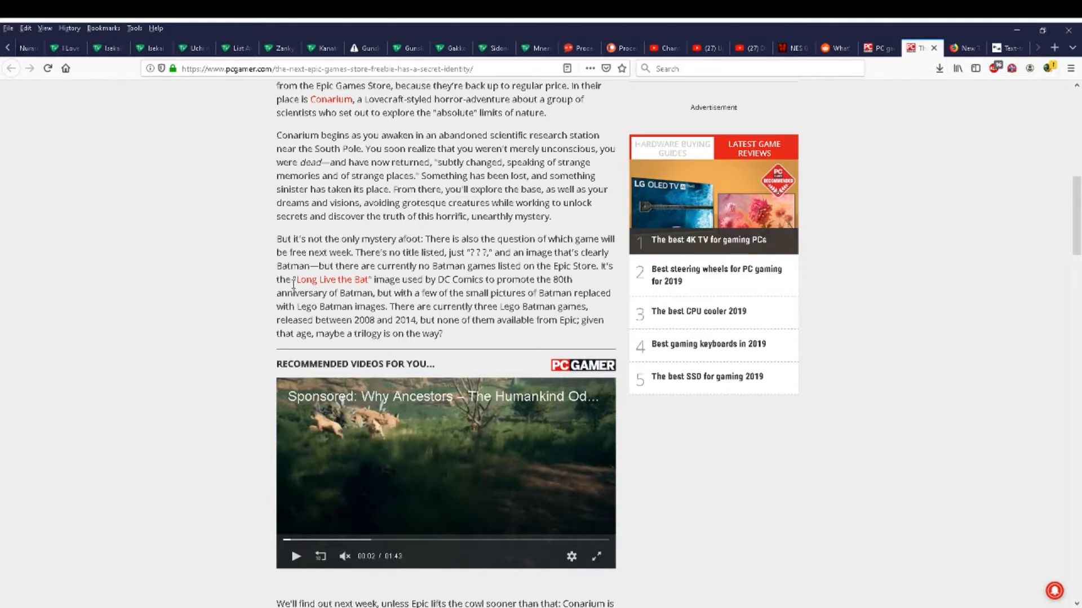
{"action": "mouse_move", "coordinate": [581, 288]}
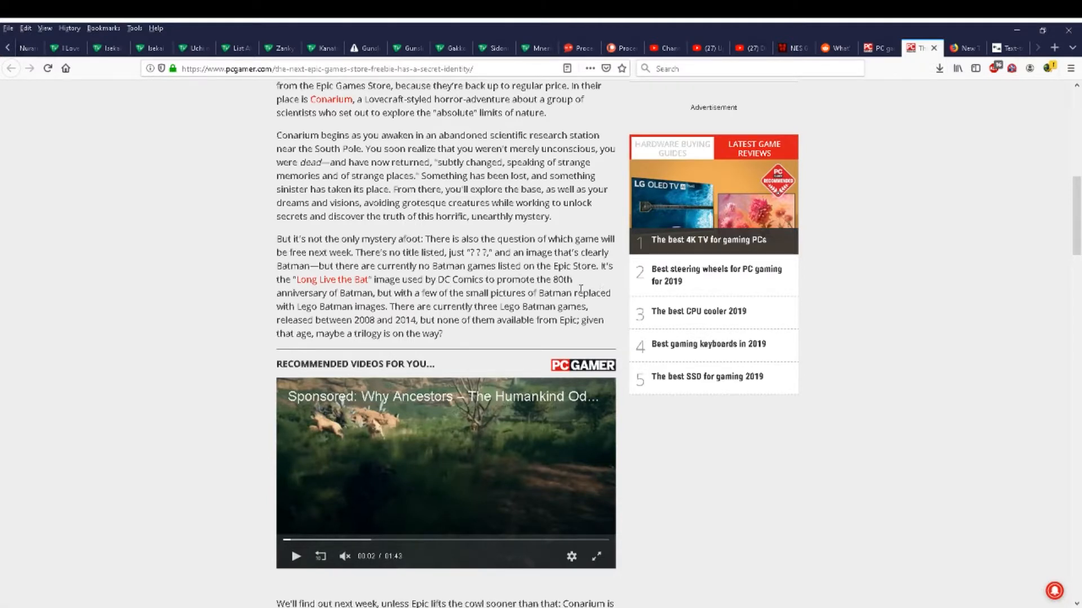